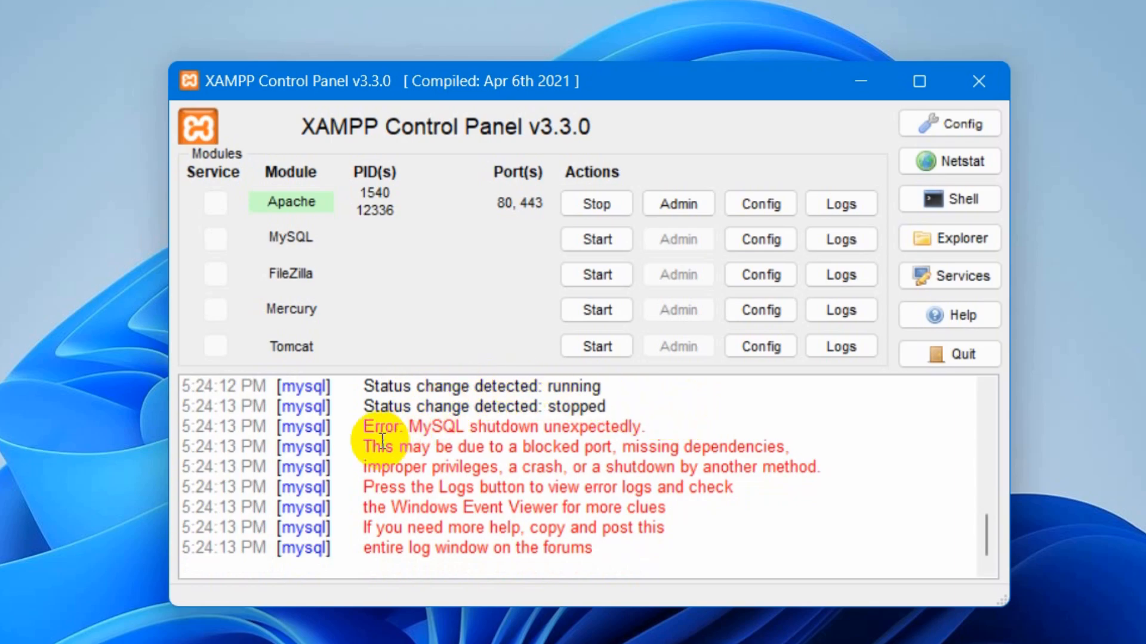
- Retry starting MySQL twice and see it log the unexpected-shutdown error again
drag(379, 427, 724, 448)
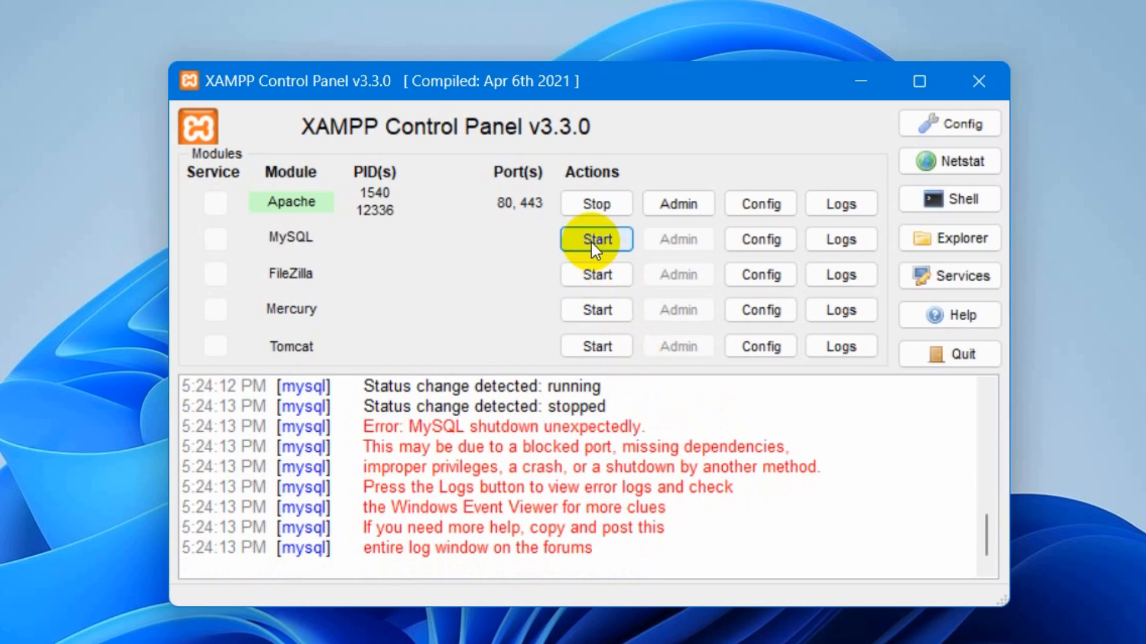
click(595, 238)
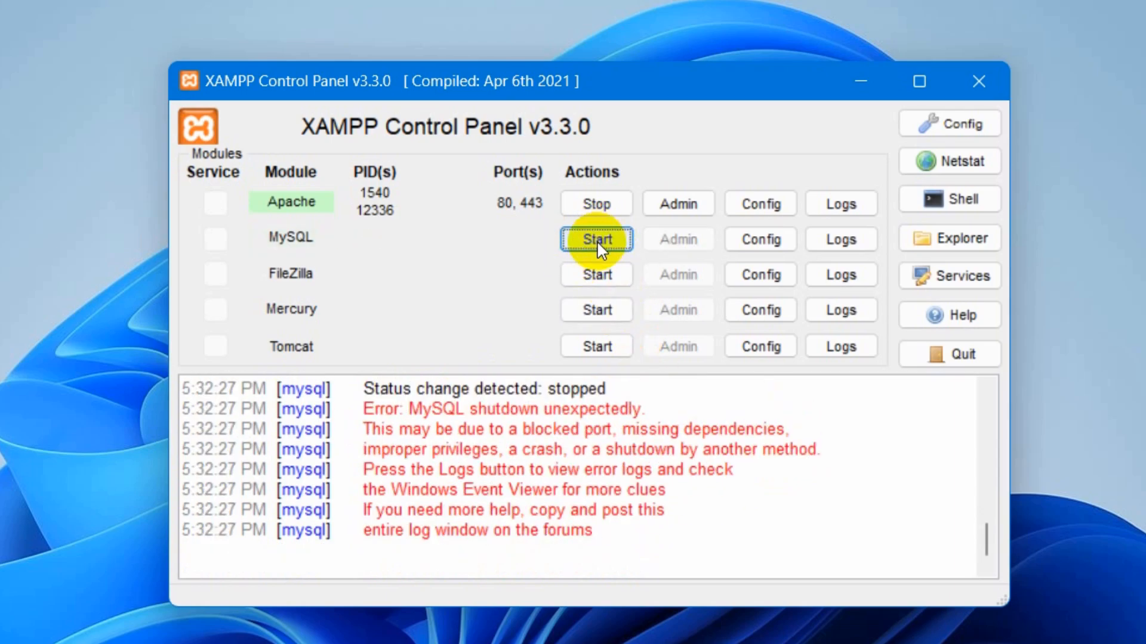
click(595, 239)
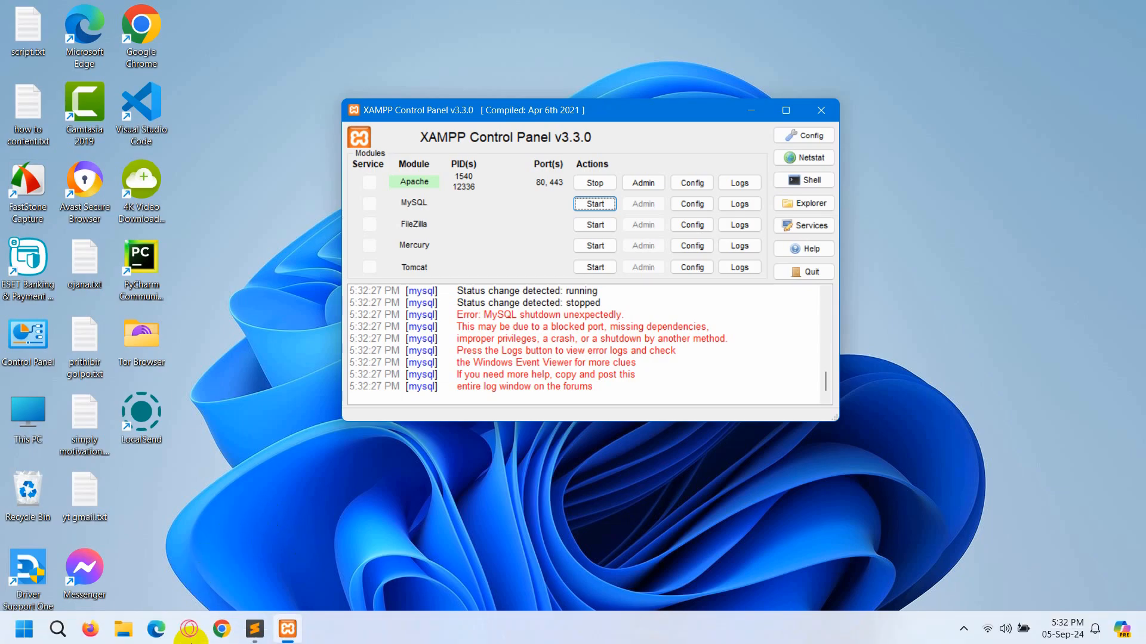
- Navigate File Explorer to C:\xampp\mysql
click(123, 626)
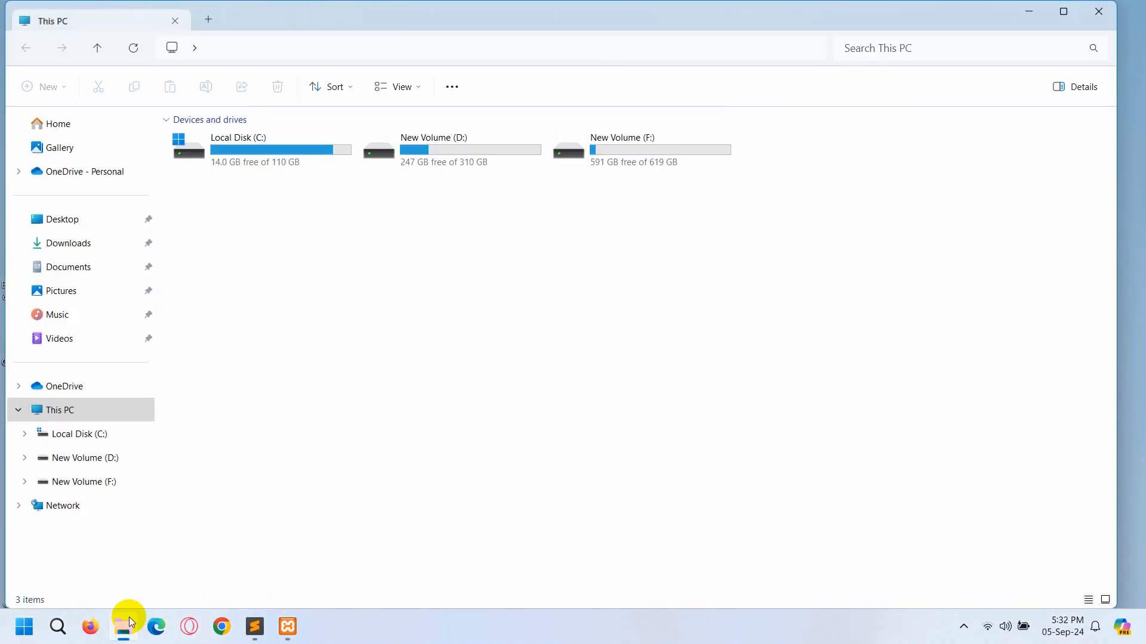
click(78, 433)
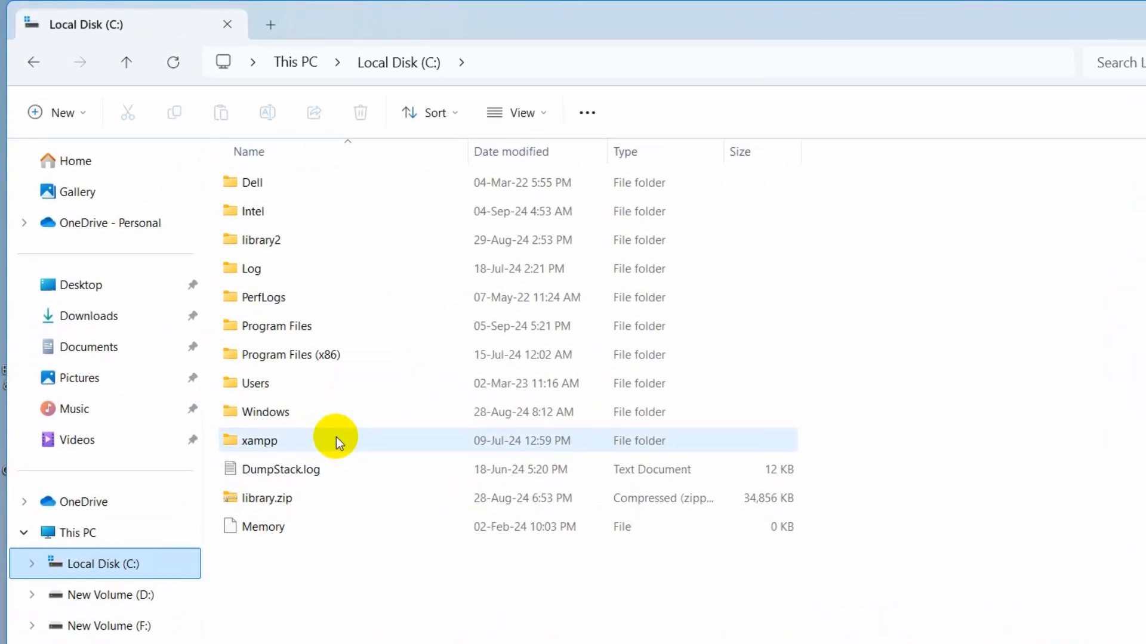
mouse_move(340, 441)
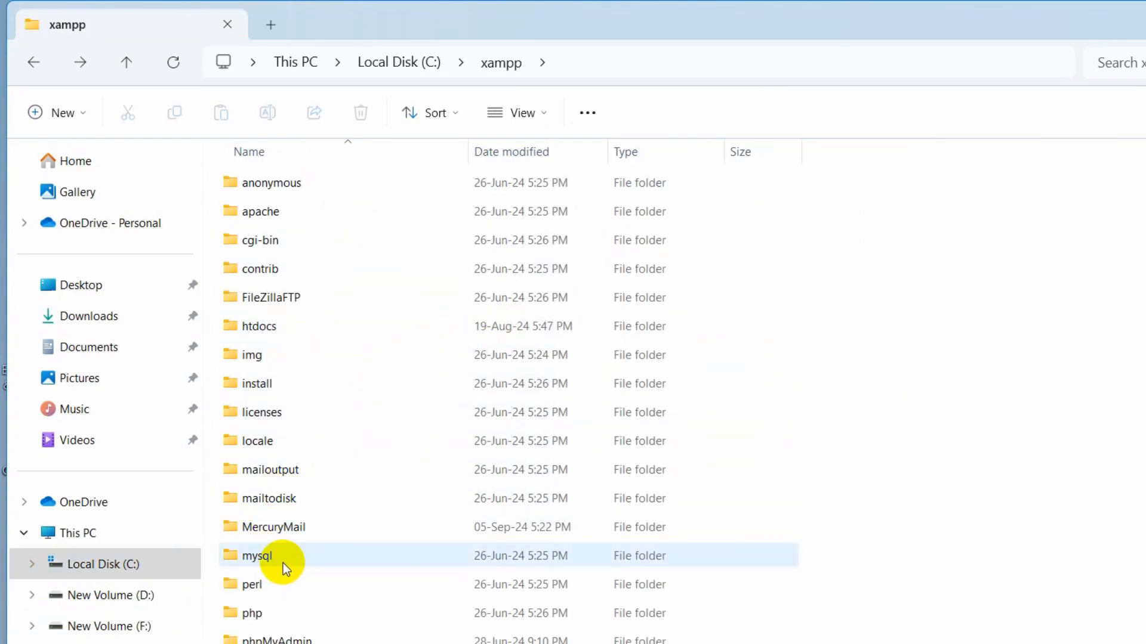
mouse_move(317, 552)
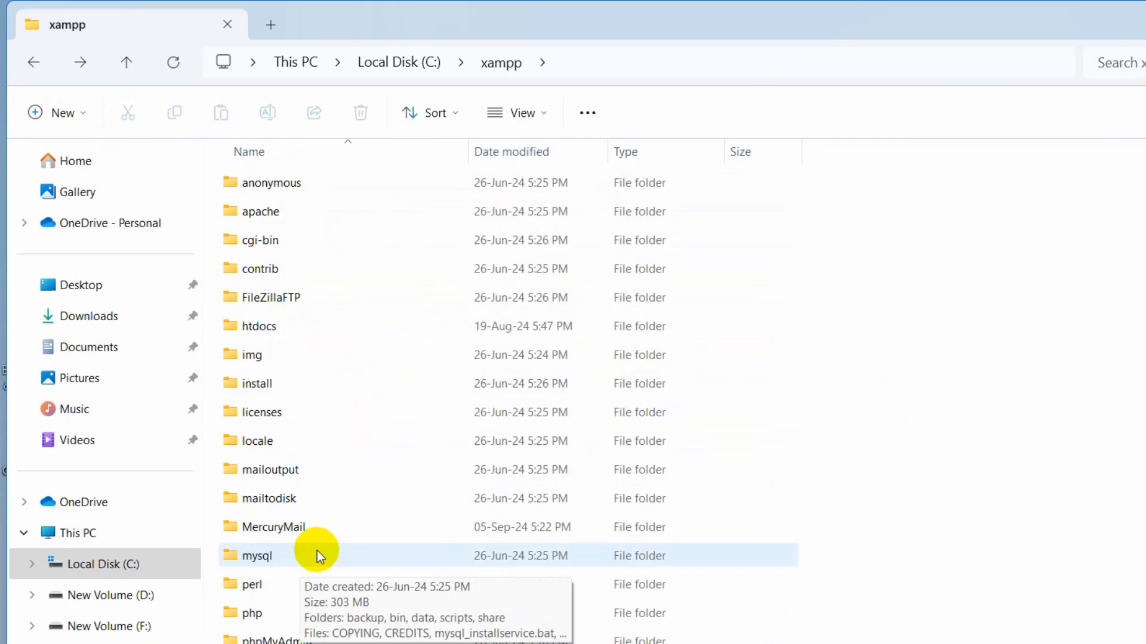
mouse_move(319, 566)
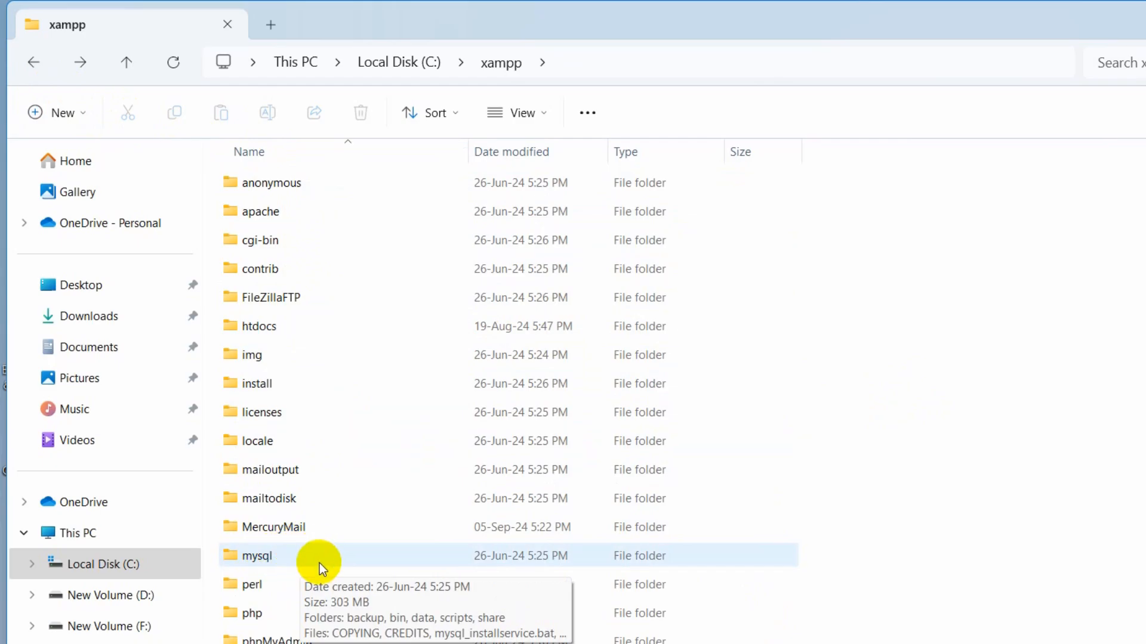
double_click(257, 555)
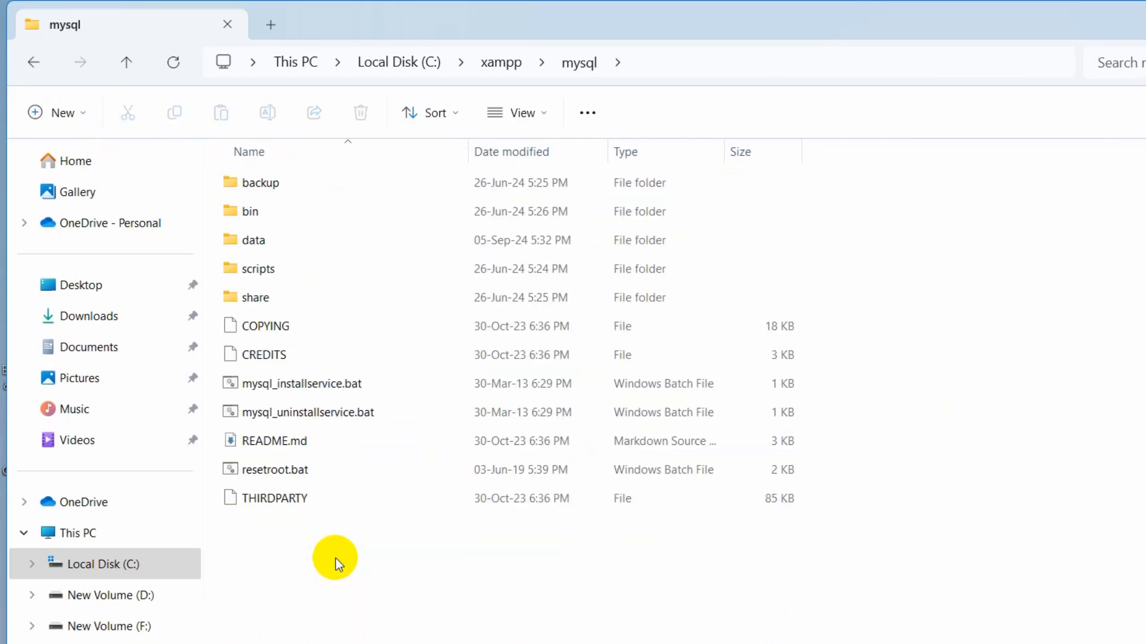
- Rename the data folder in C:\xampp\mysql to data_old
click(254, 240)
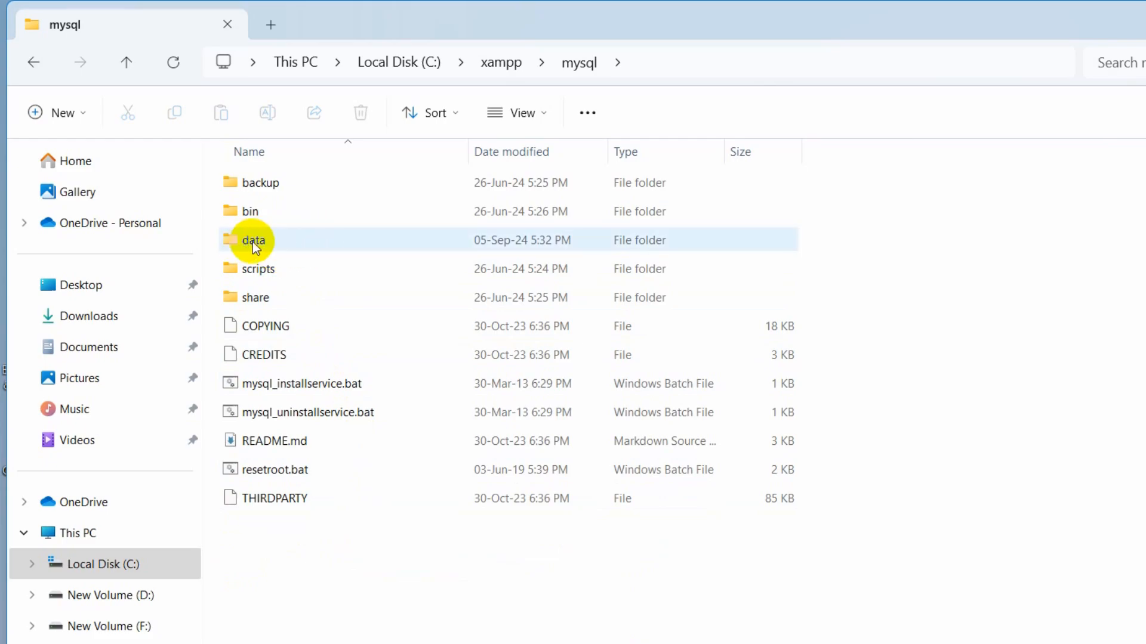
mouse_move(285, 245)
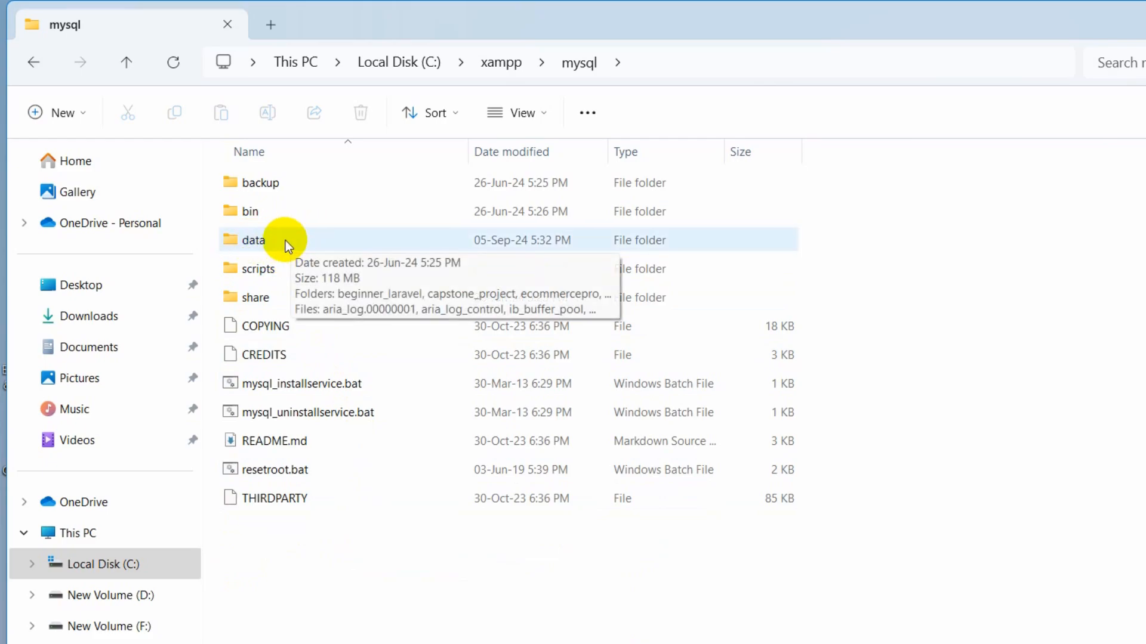
click(253, 240)
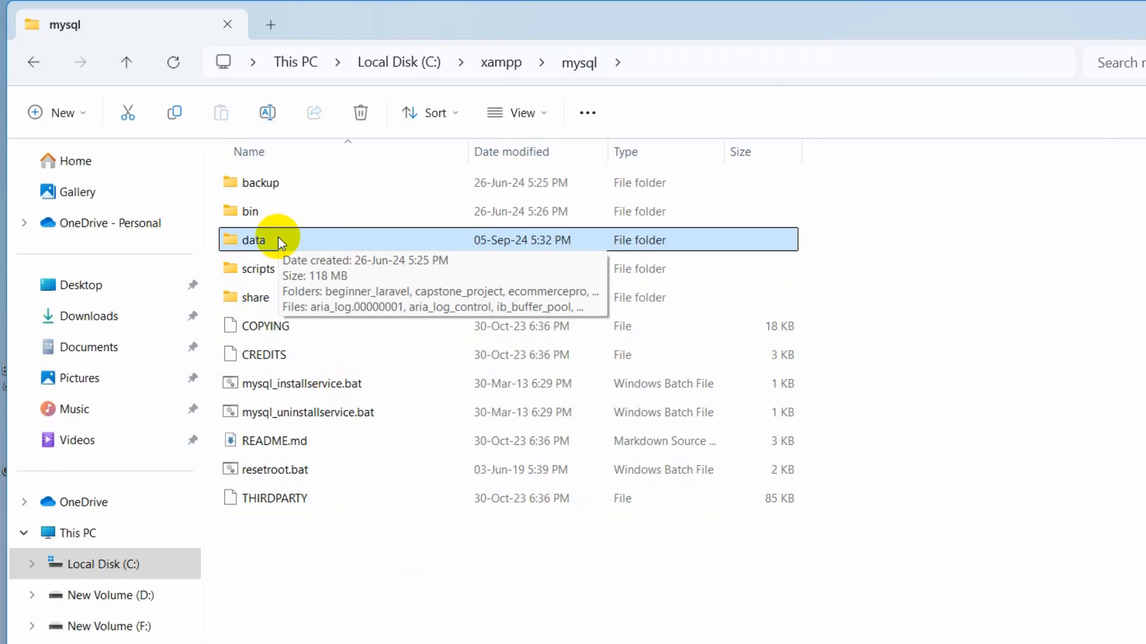
right_click(252, 240)
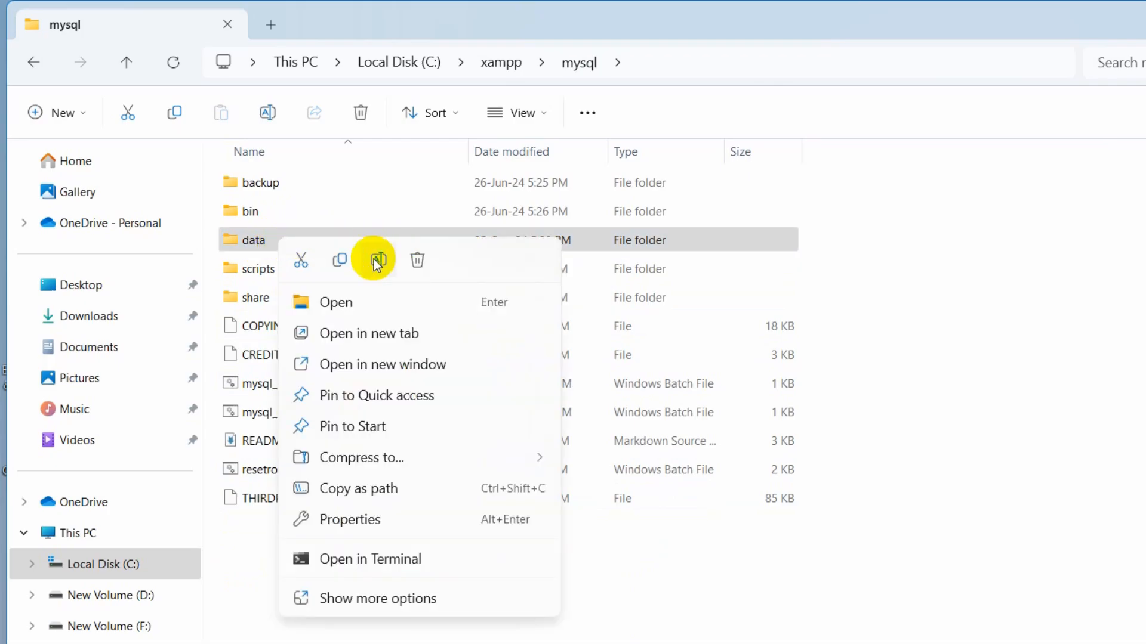
click(373, 259)
text(_old)
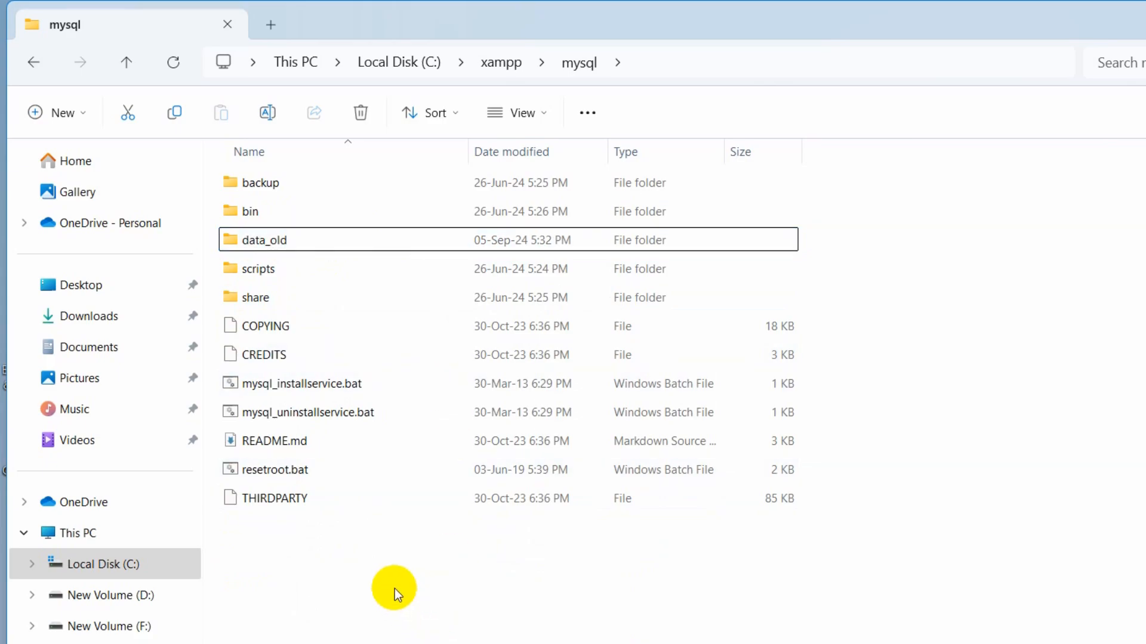
- Create a new empty folder named data beside data_old in the mysql folder
click(277, 499)
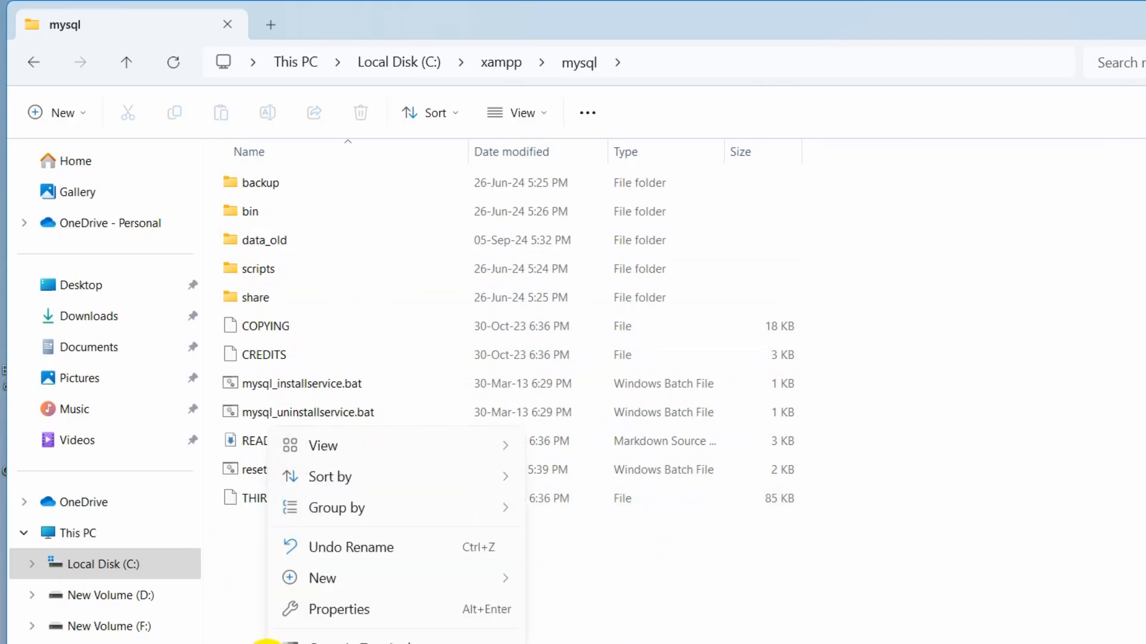
click(321, 578)
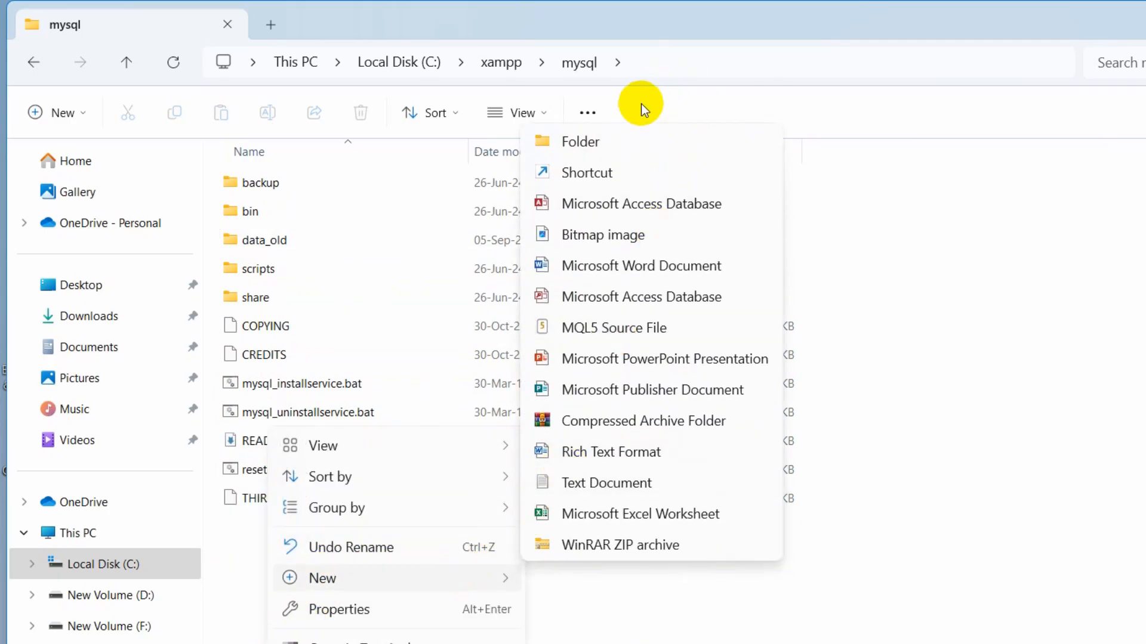
click(581, 142)
text(data)
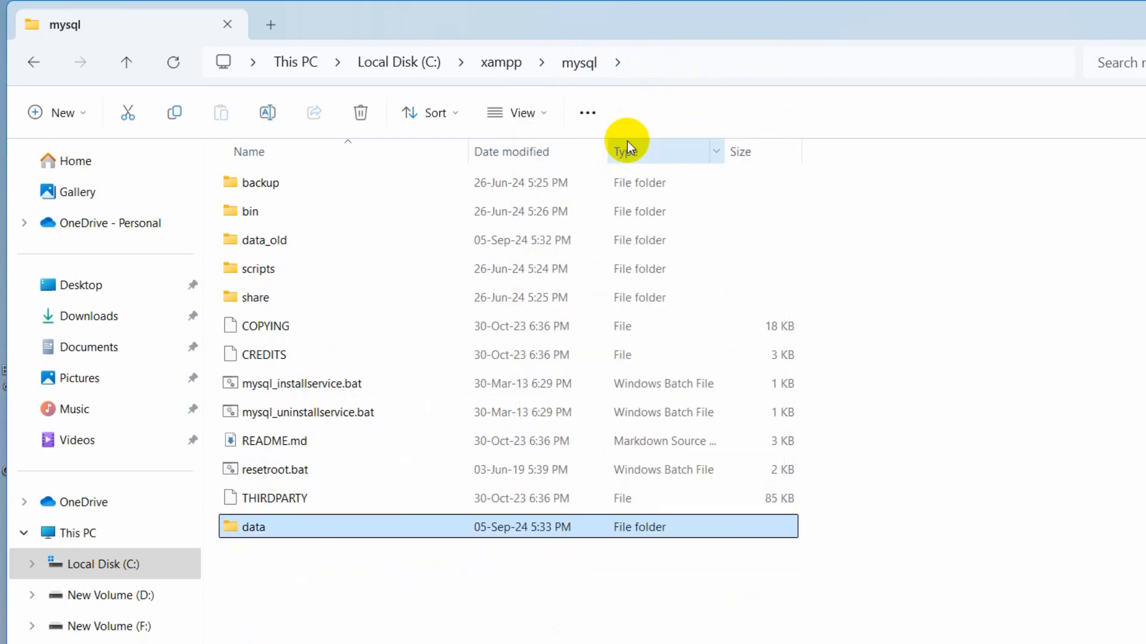
mouse_move(235, 252)
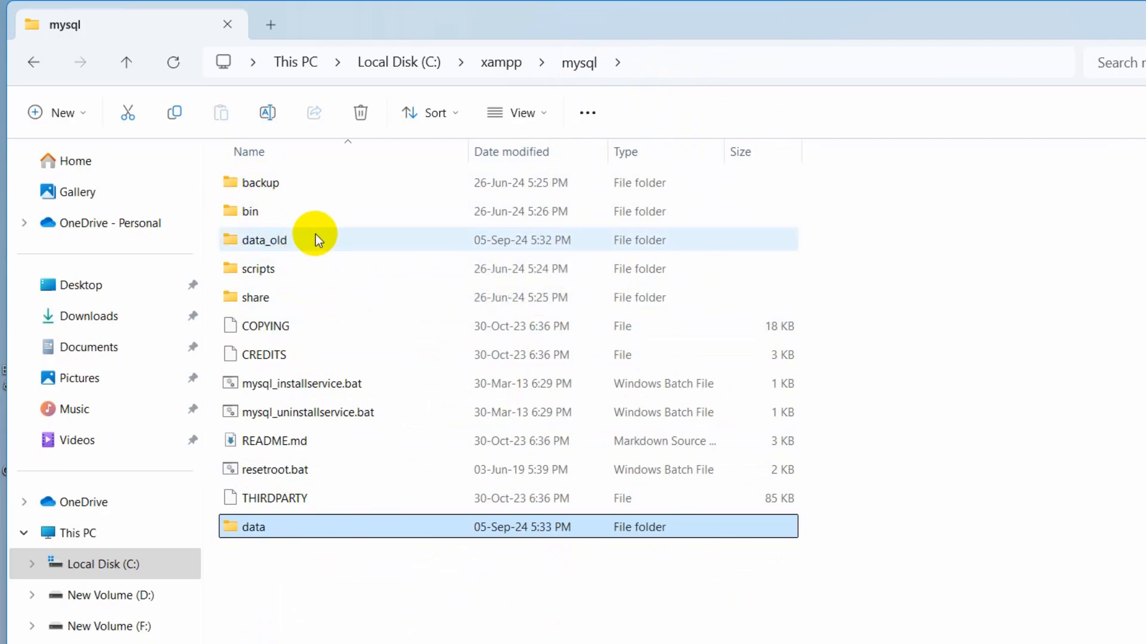
- Inside data_old, copy the project database folders and ibdata1, leaving system folders out
double_click(265, 240)
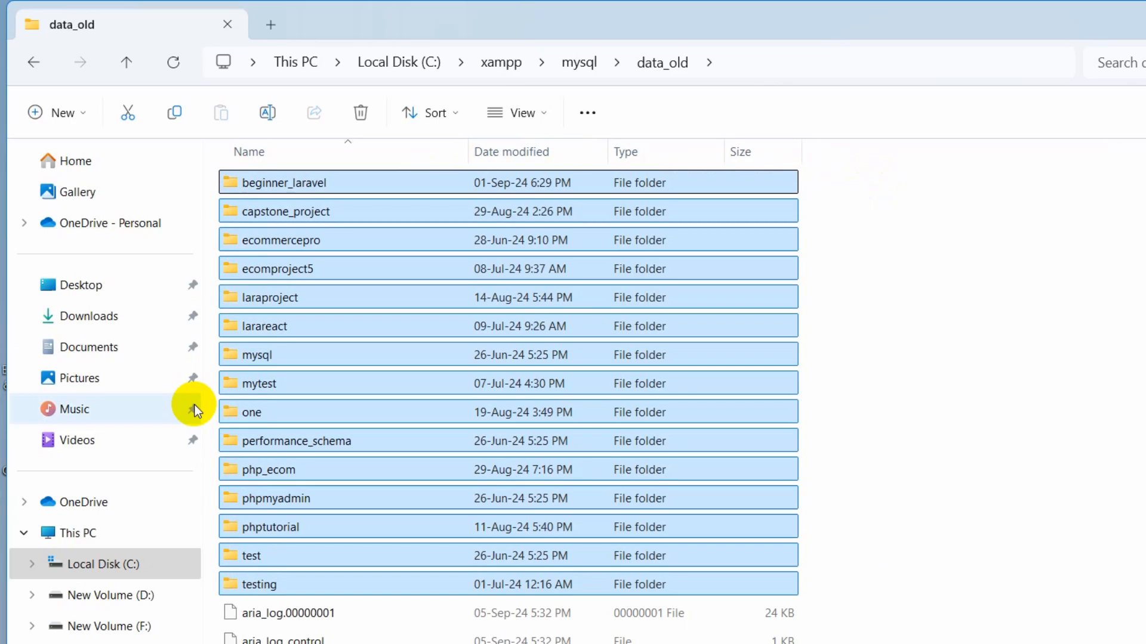
click(255, 555)
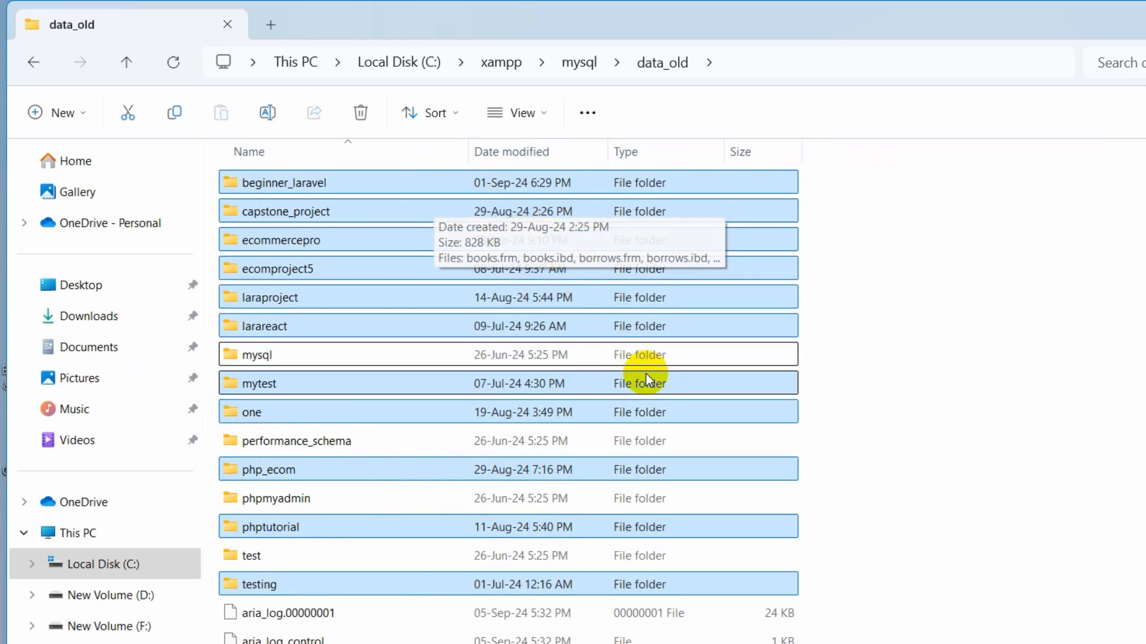
scroll(down, 3)
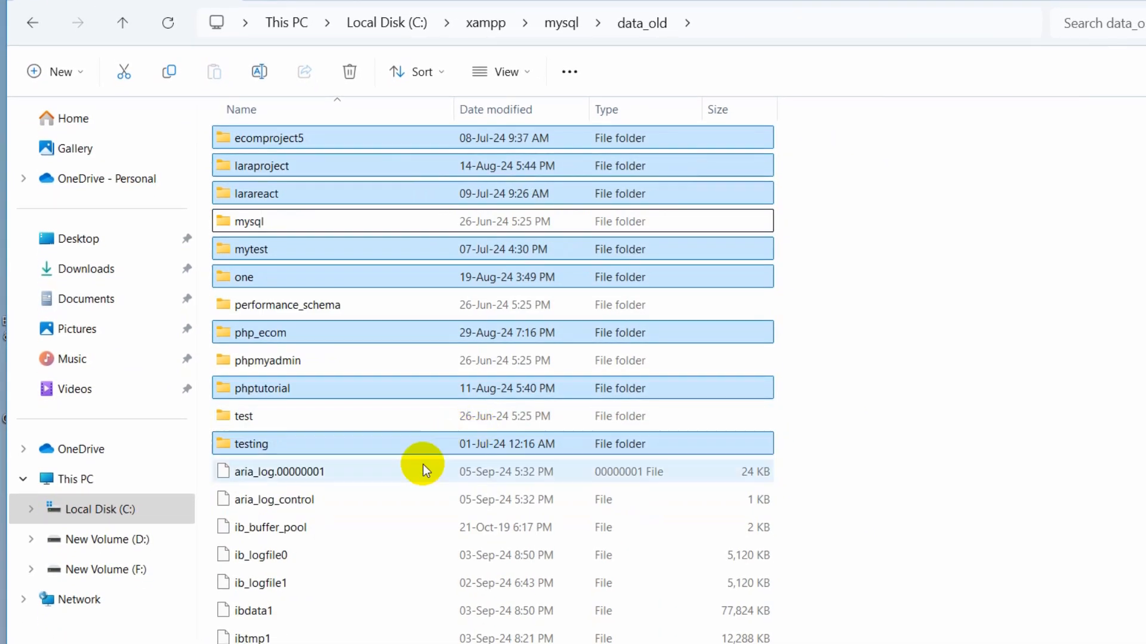
mouse_move(279, 611)
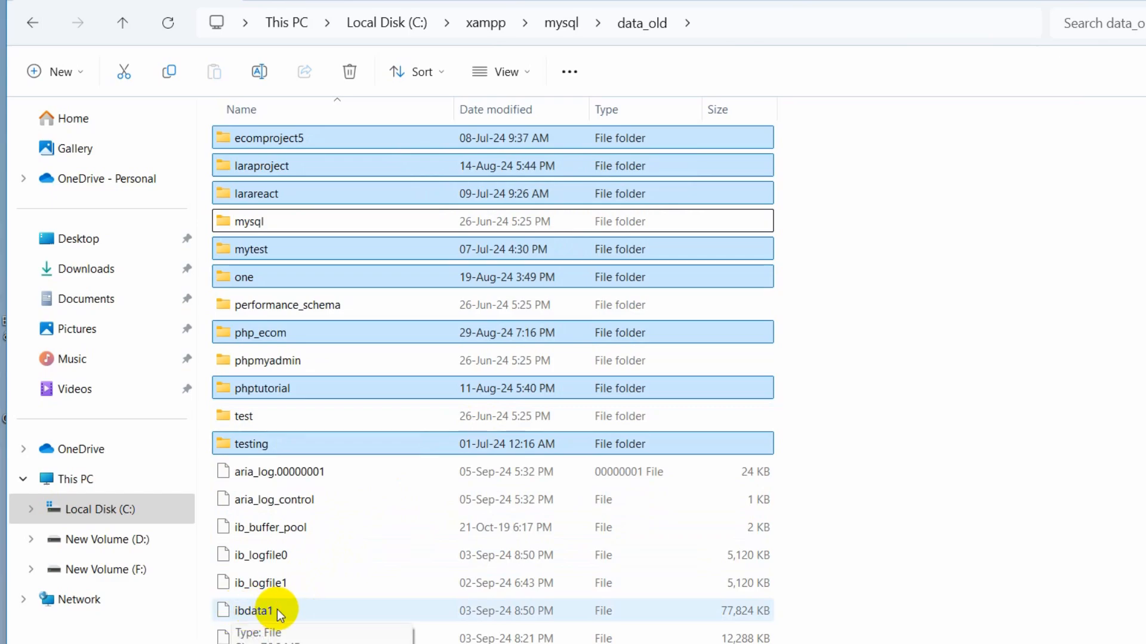
scroll(down, 3)
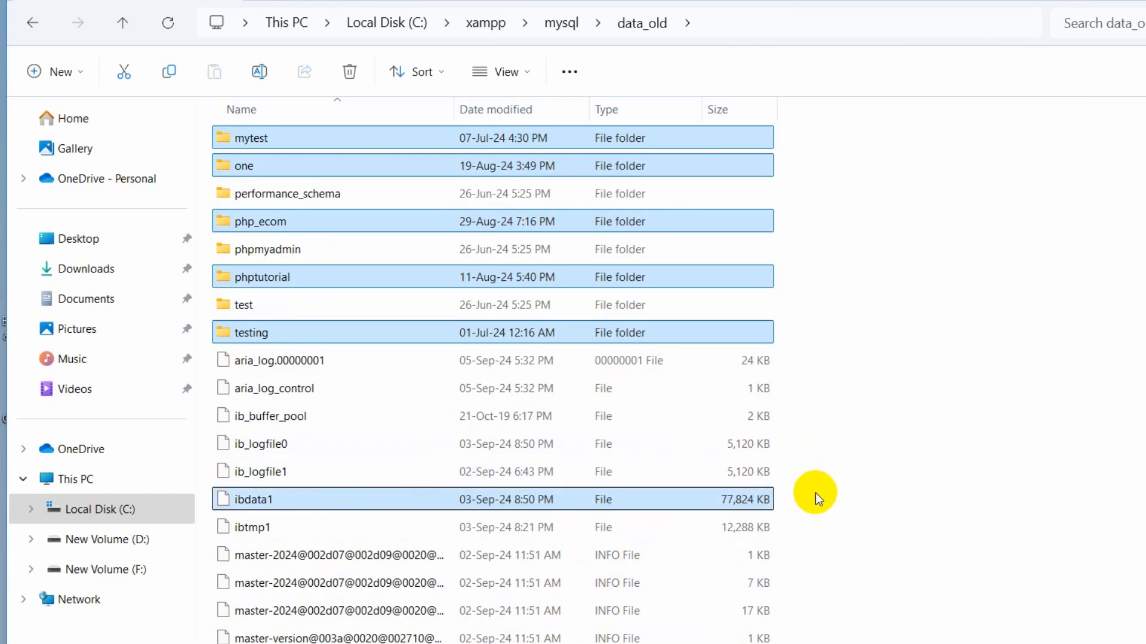
scroll(up, 3)
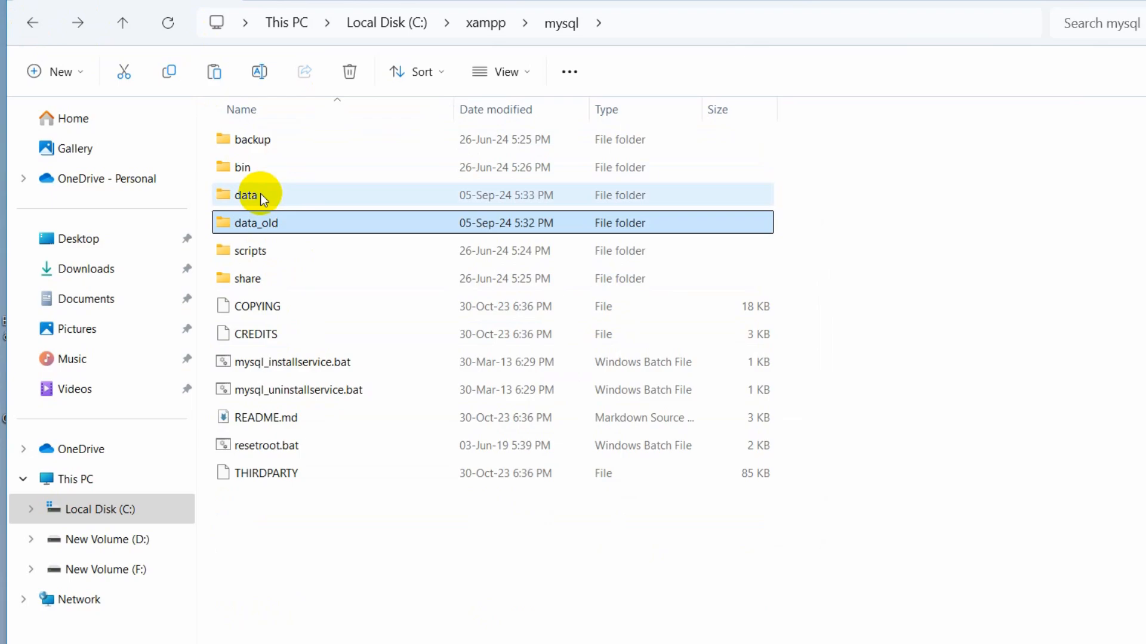
- Open the new empty data folder inside C:\xampp\mysql
click(247, 194)
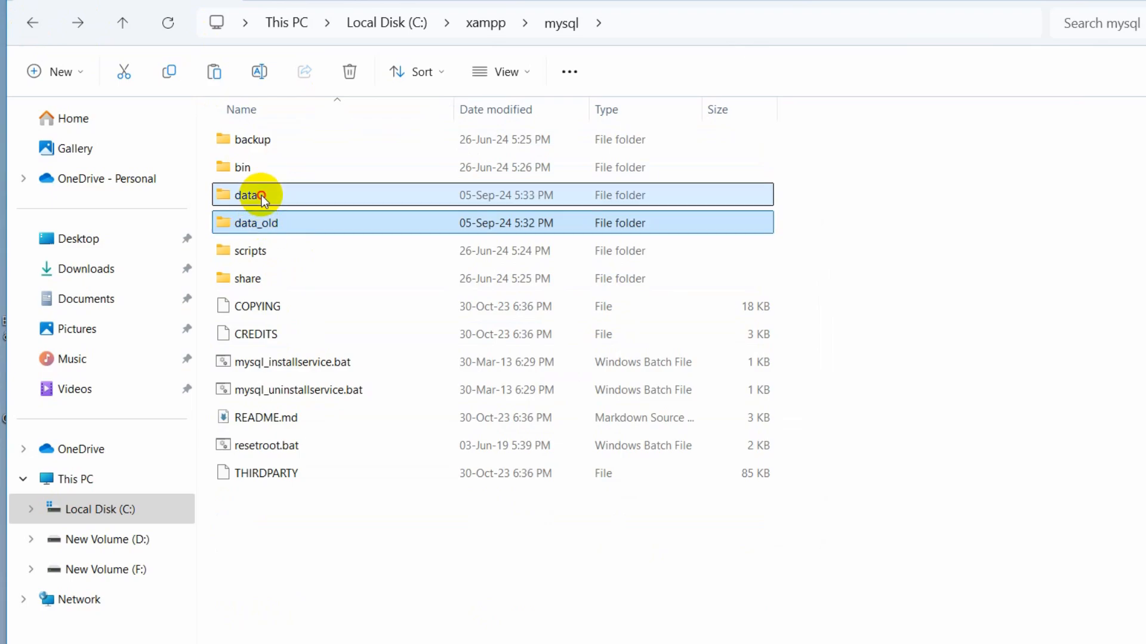
double_click(248, 195)
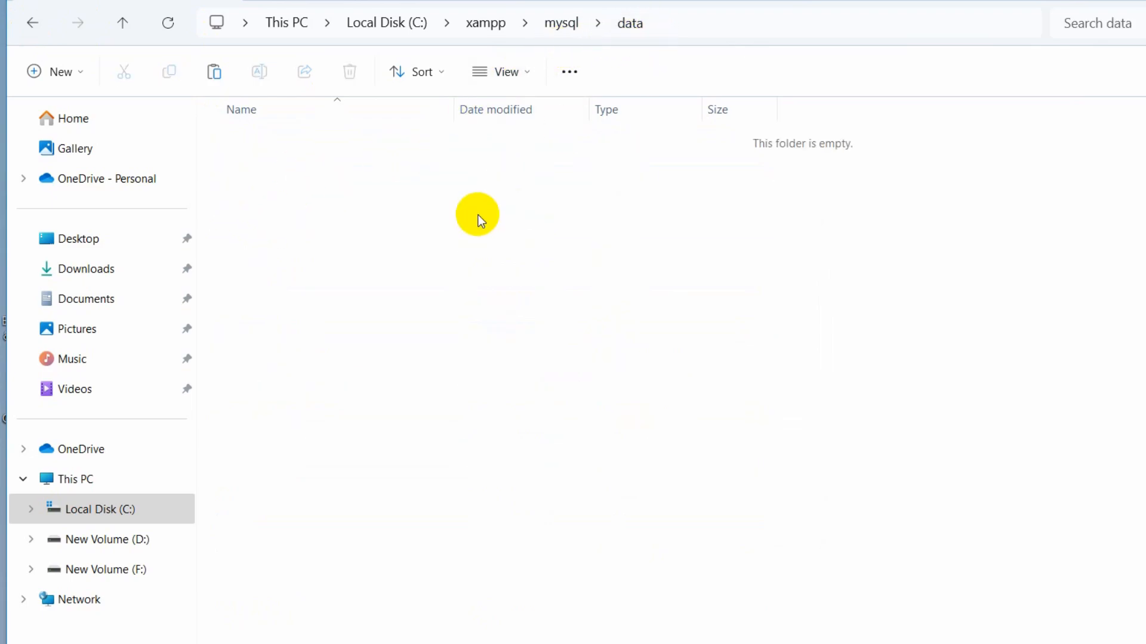
mouse_move(466, 231)
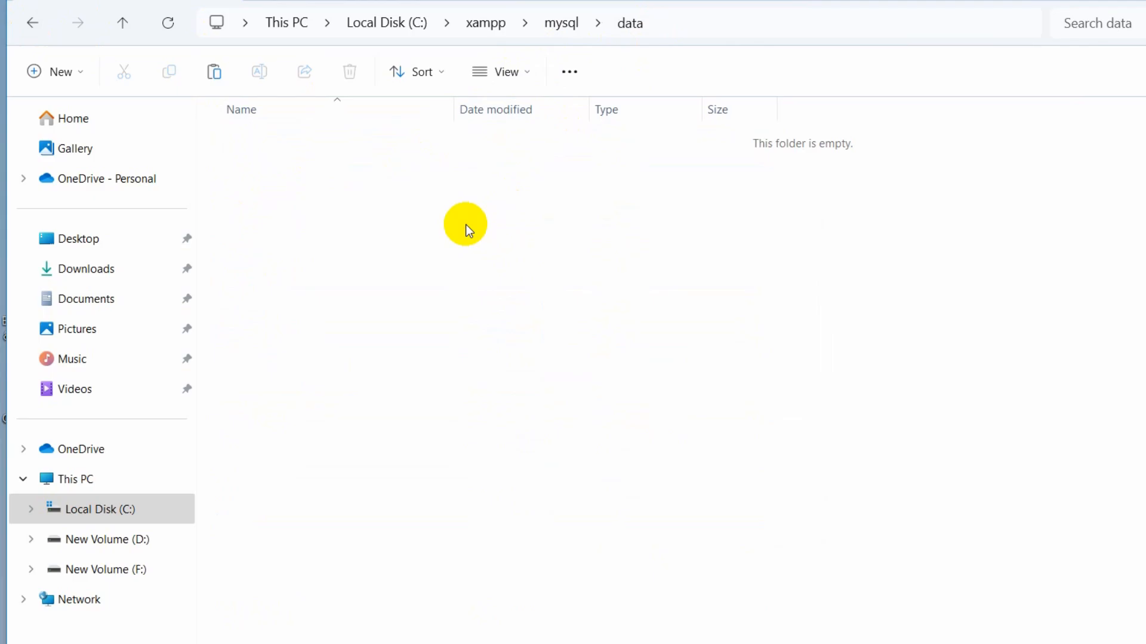
mouse_move(493, 248)
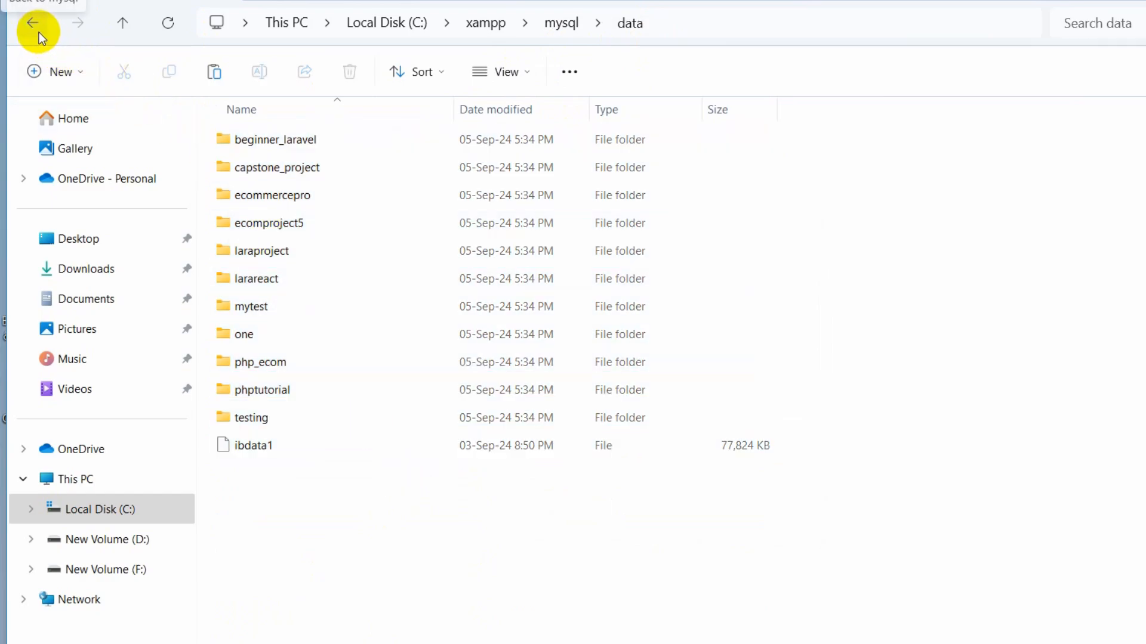
- Copy everything in mysql\backup except ibdata1 and return toward the data folder
click(32, 22)
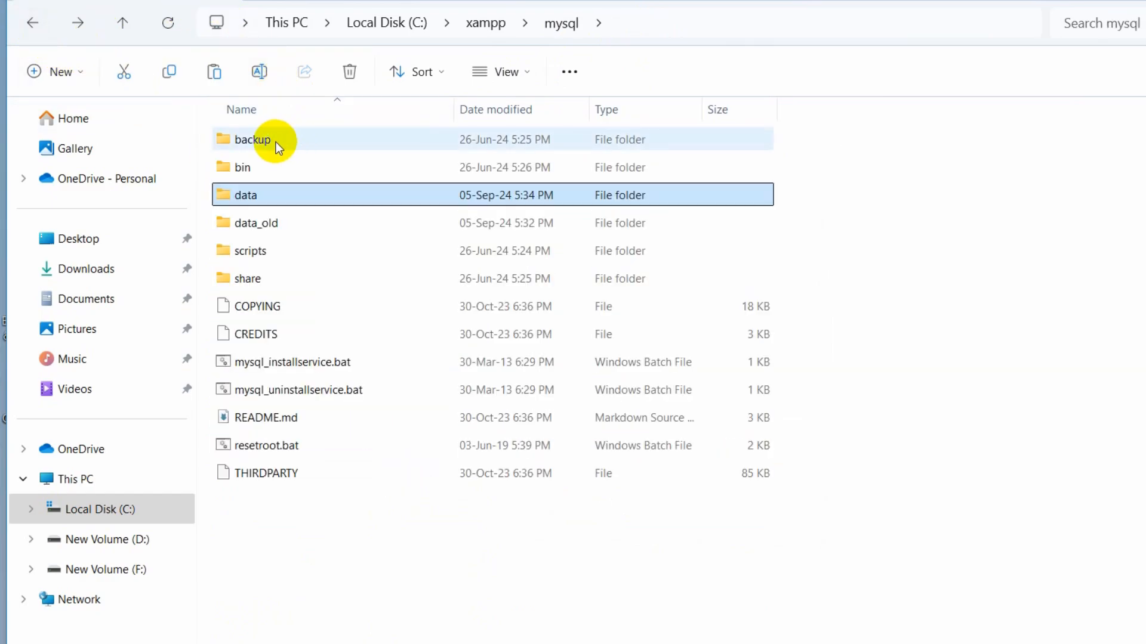
mouse_move(310, 141)
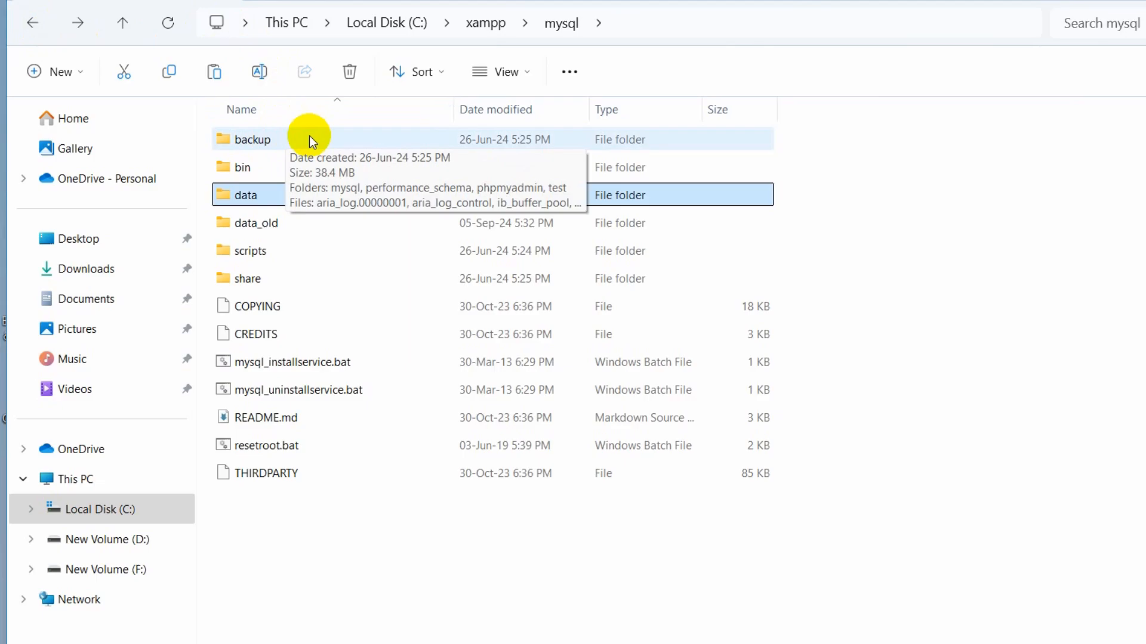
double_click(252, 139)
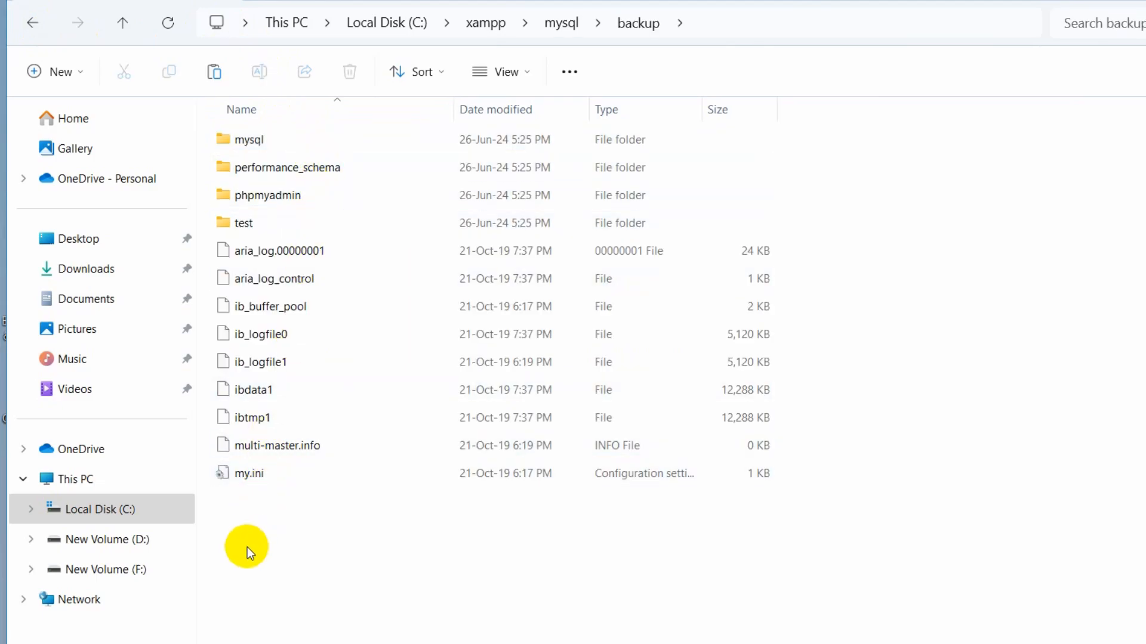
key(ctrl+a)
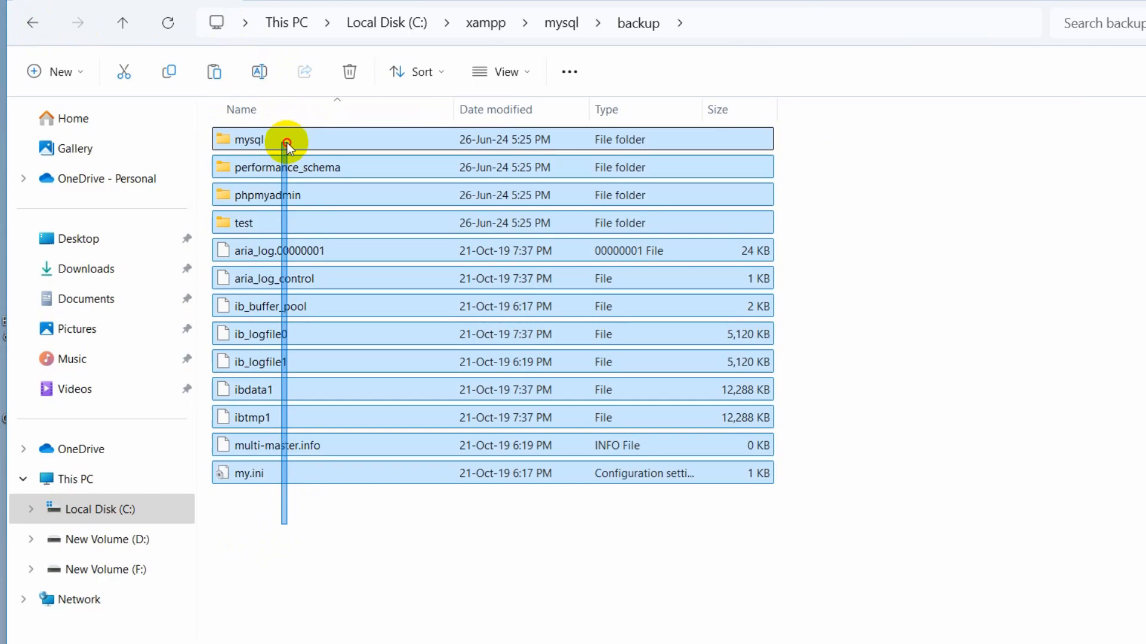
mouse_move(278, 393)
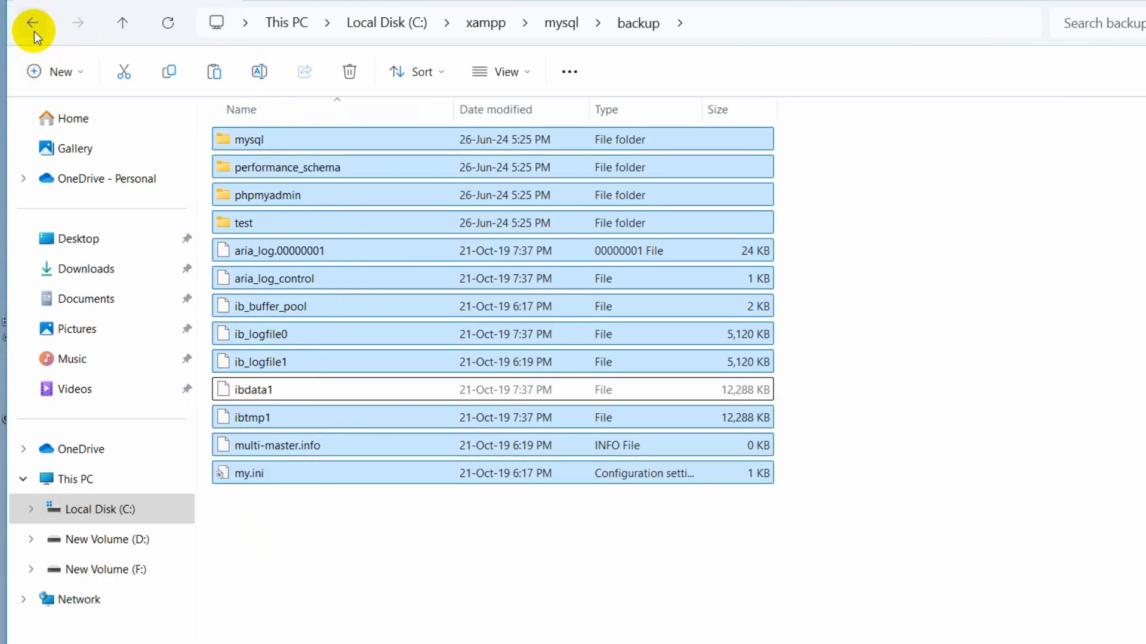
click(32, 22)
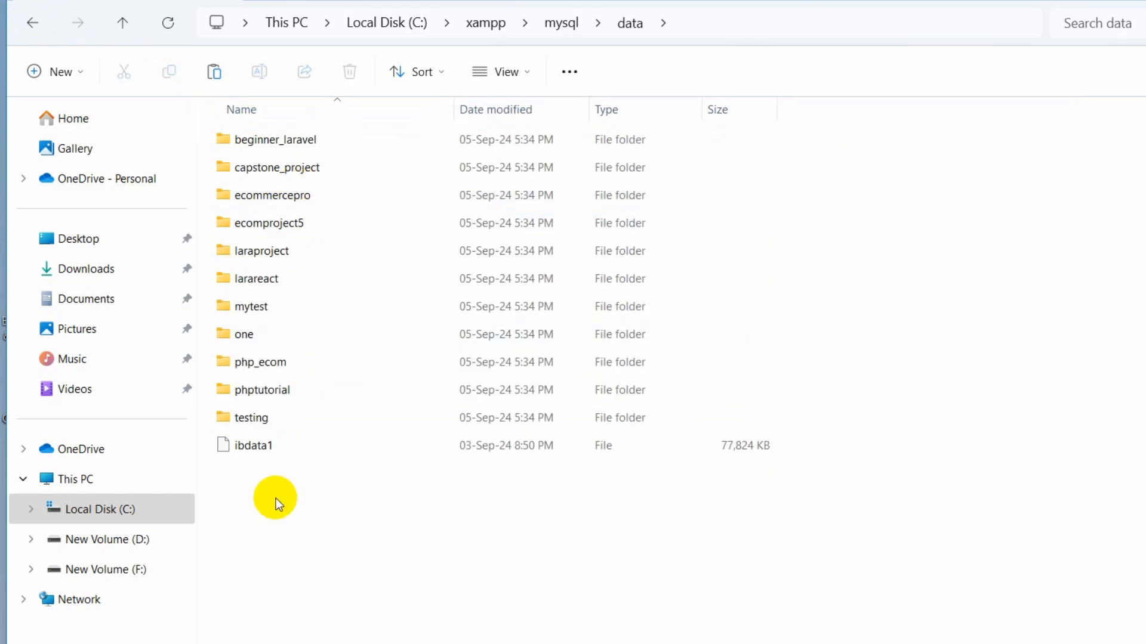
- Paste the backup's mysql, performance_schema, phpmyadmin, test folders and log files into data
right_click(246, 519)
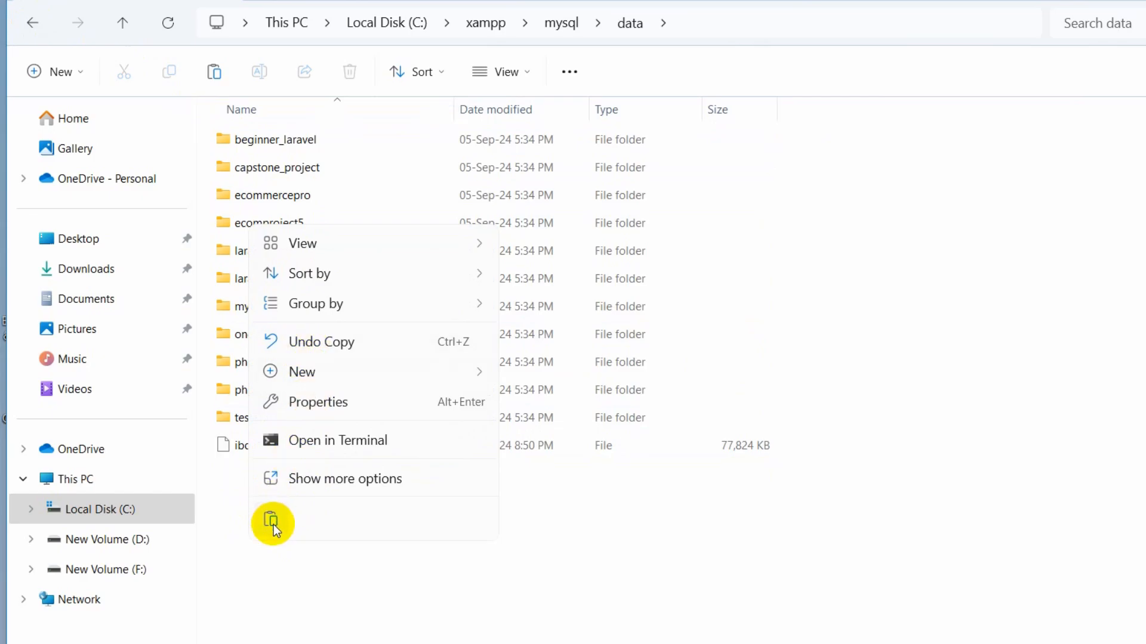
click(272, 522)
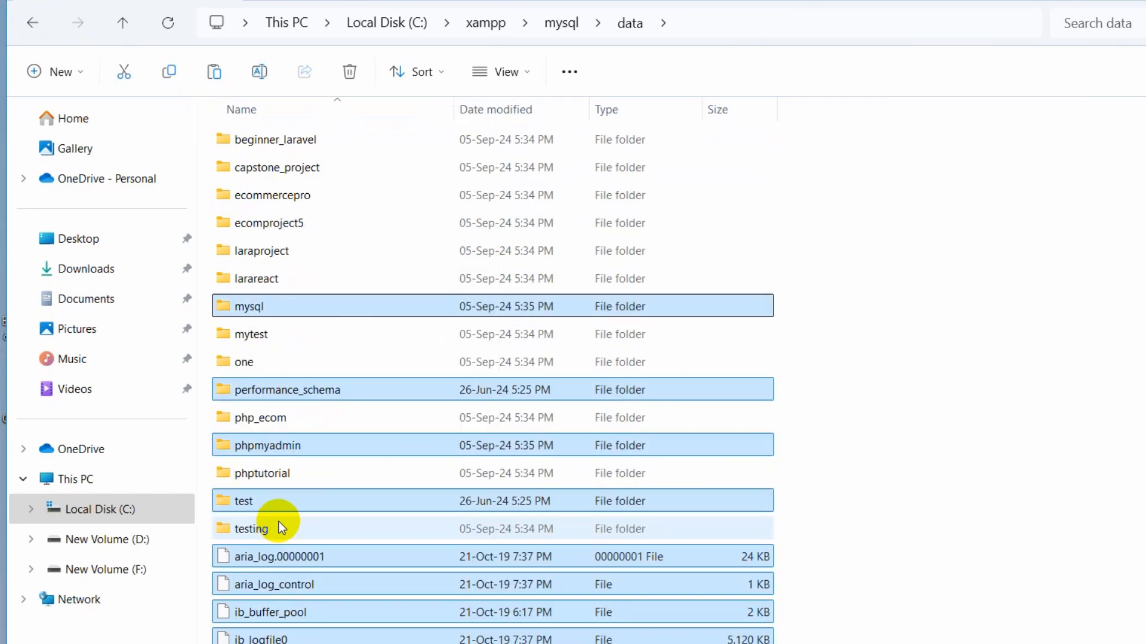
scroll(down, 3)
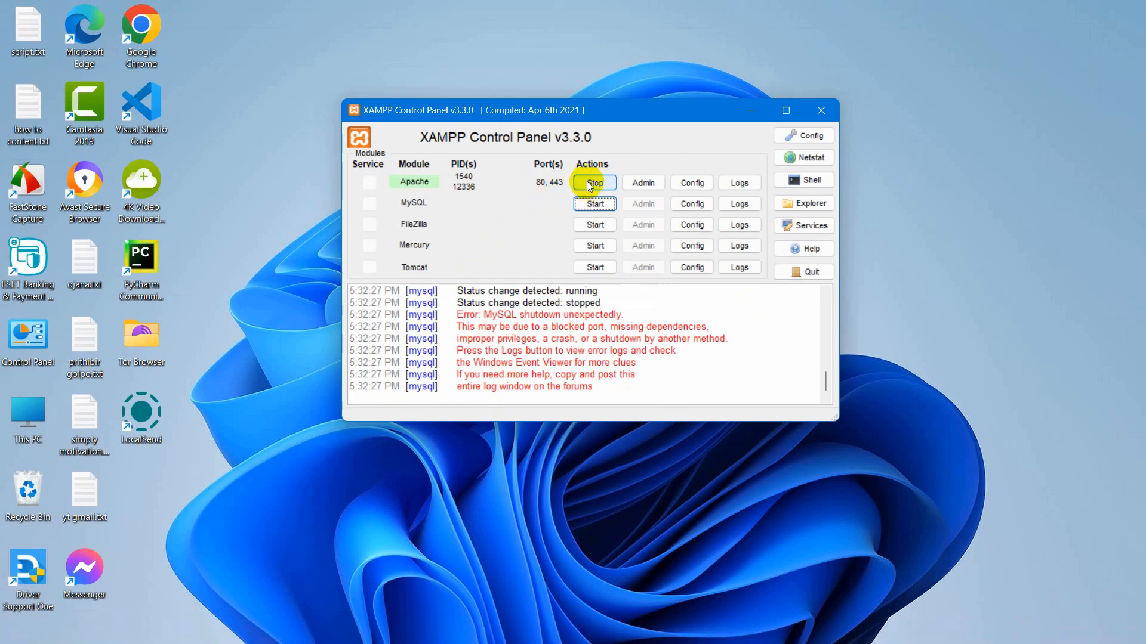
- Stop Apache, close the panel and search Start for 'xampp control panel'
click(593, 182)
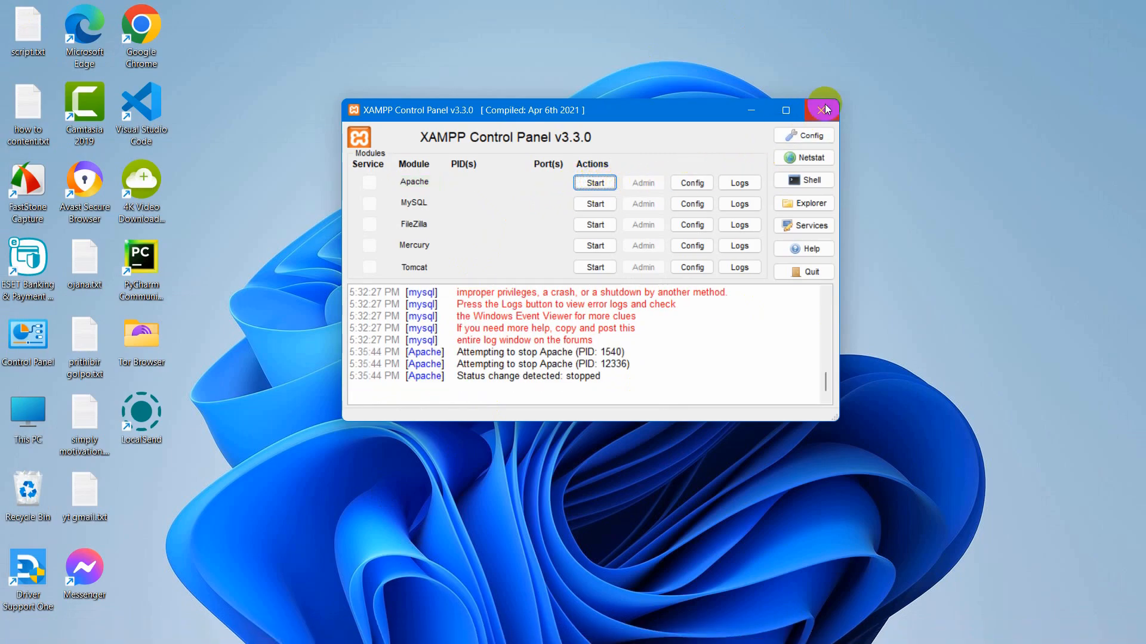
click(824, 110)
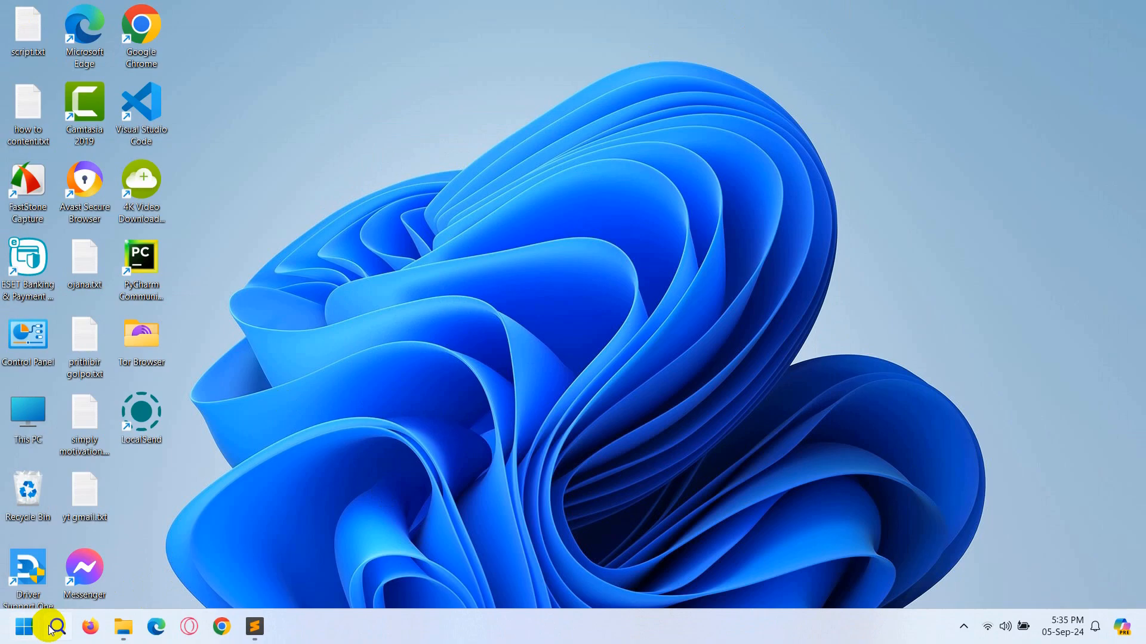
text(xampp control panel)
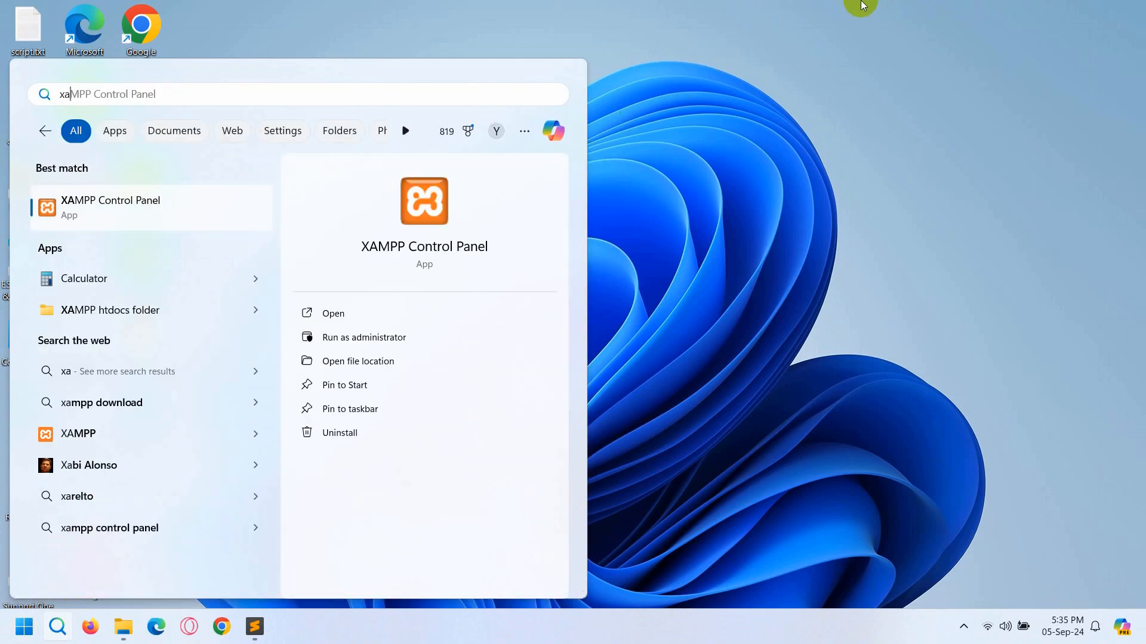
mouse_move(175, 183)
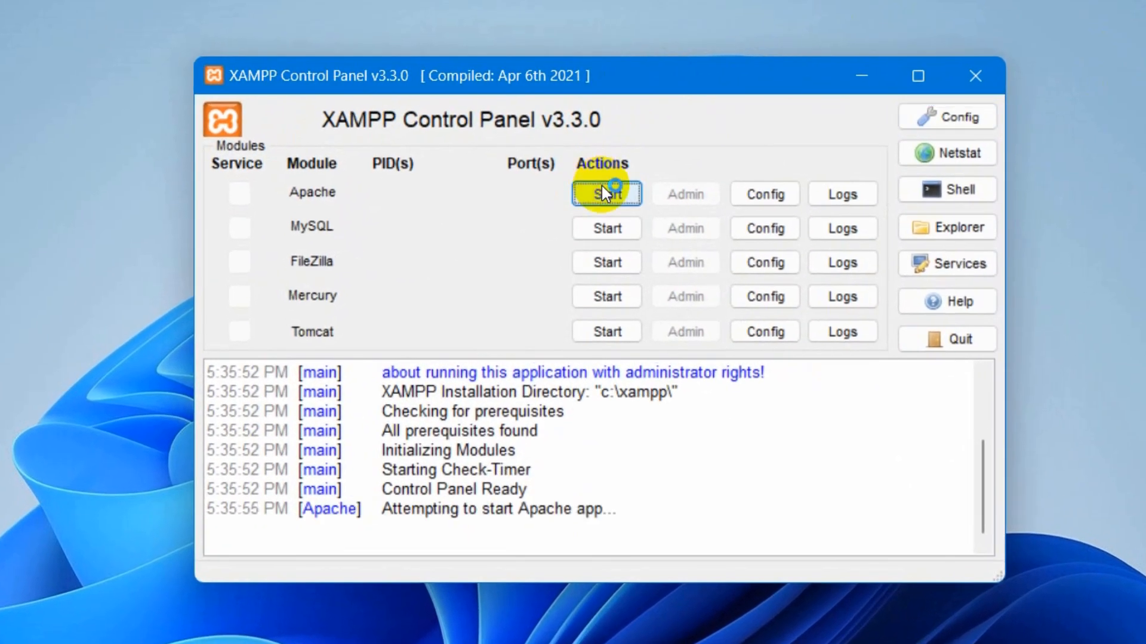
- Start Apache and MySQL so both run green, MySQL on port 3306 with no shutdown error
click(605, 193)
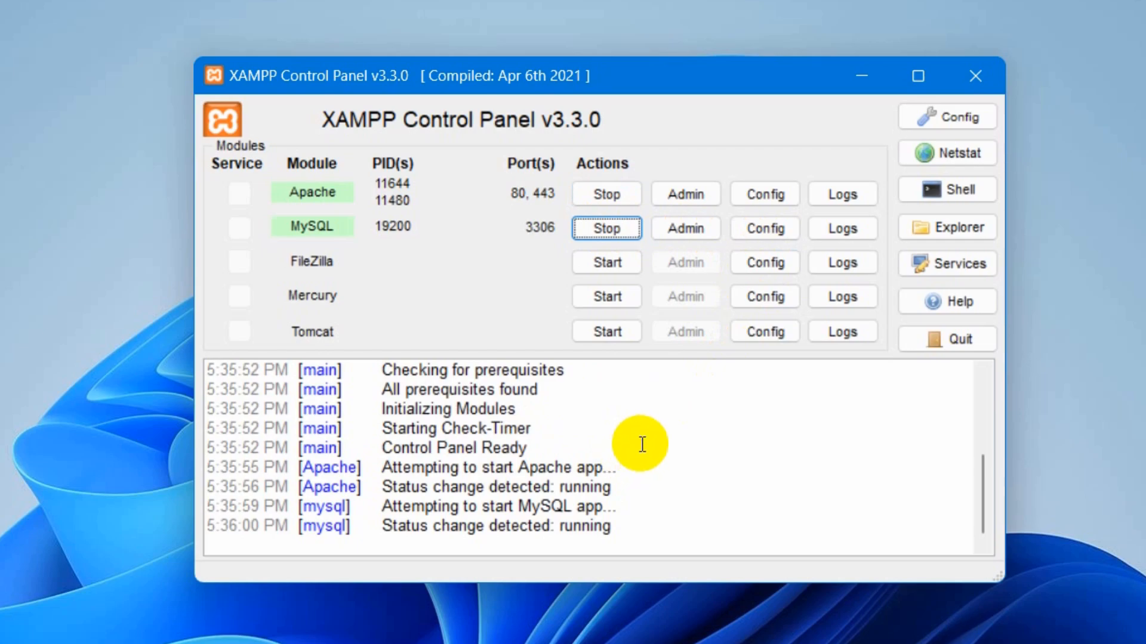
mouse_move(635, 422)
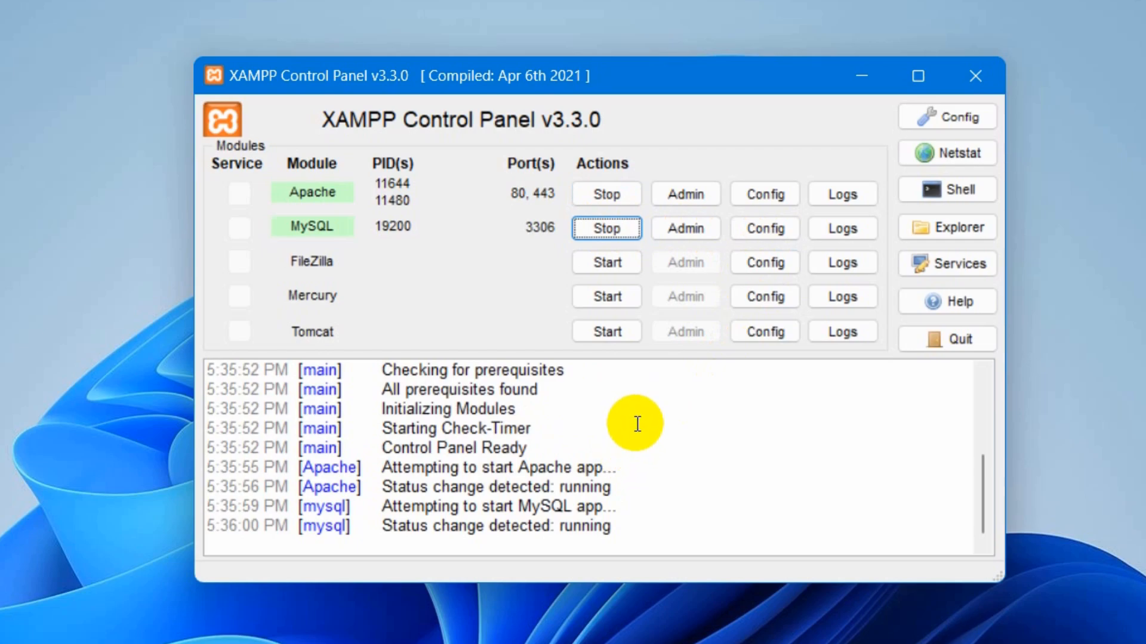
mouse_move(695, 415)
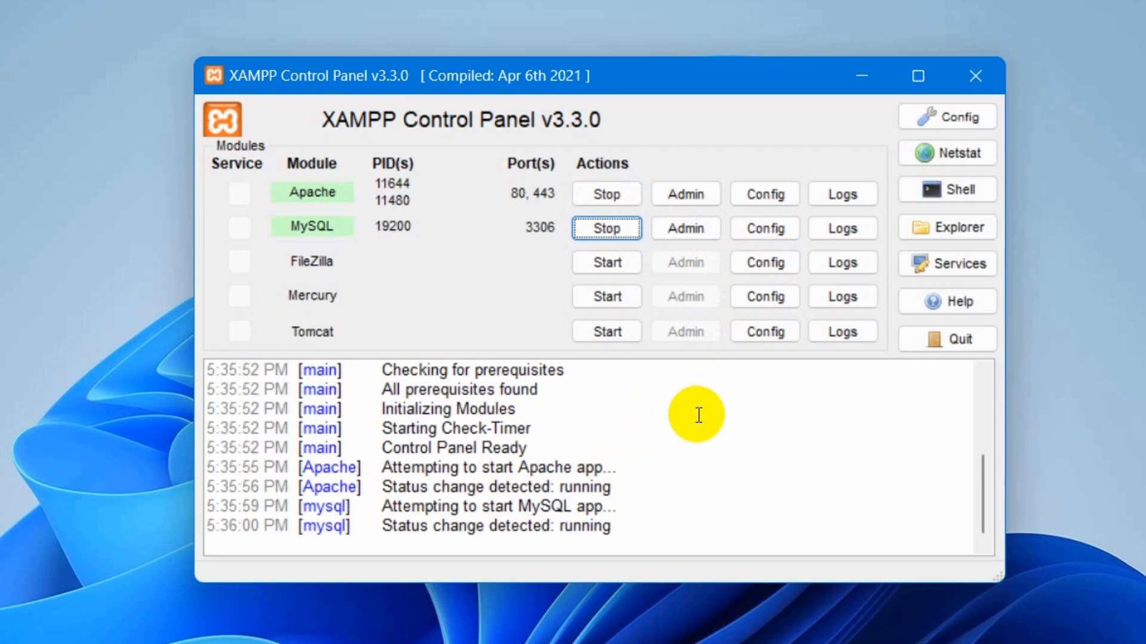